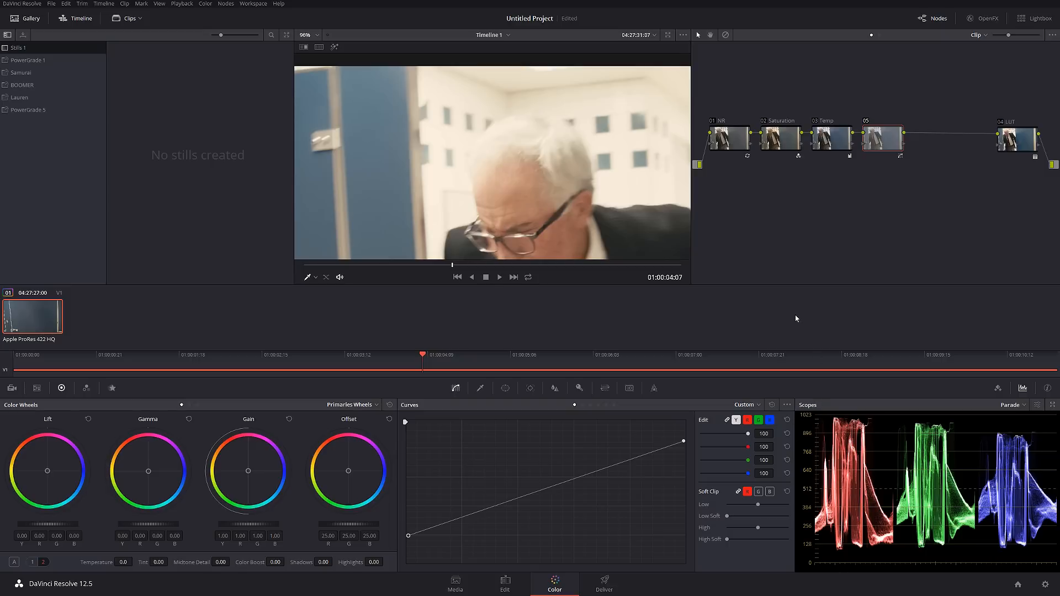
- Select node 05 in the node graph to begin labeling it Exposure
click(480, 388)
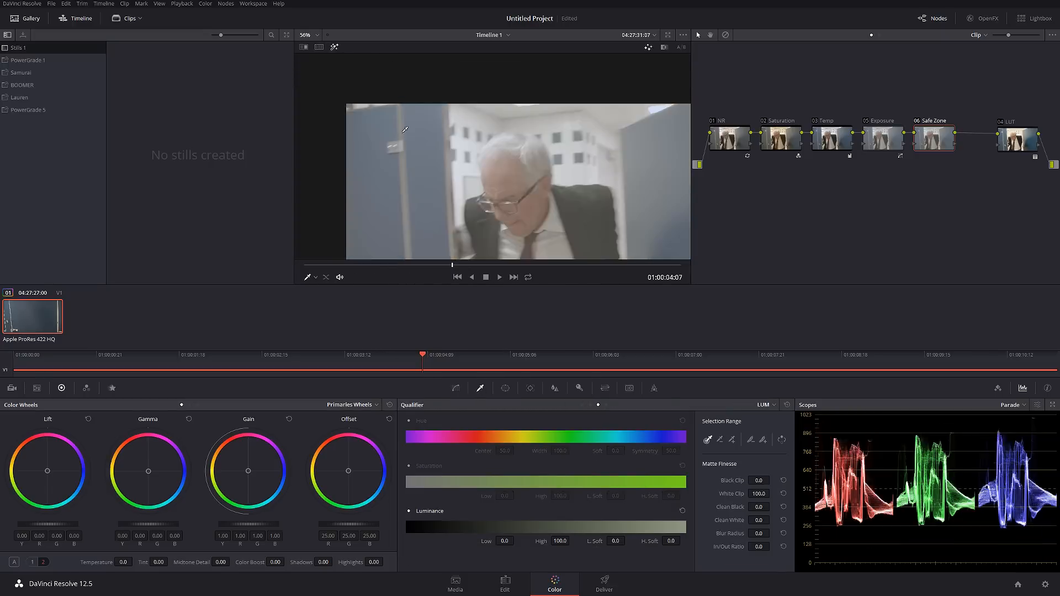